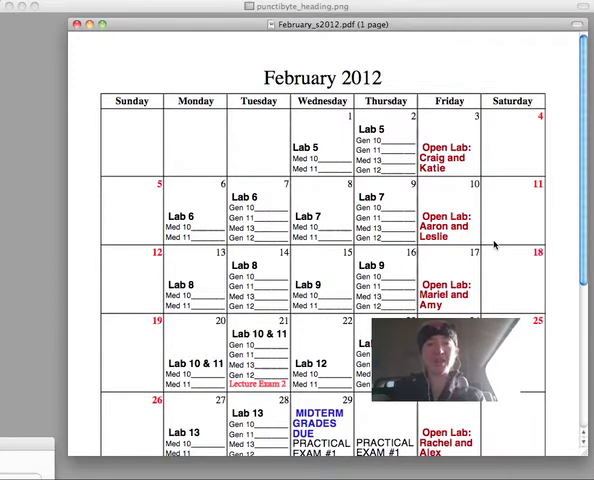
mouse_move(494, 85)
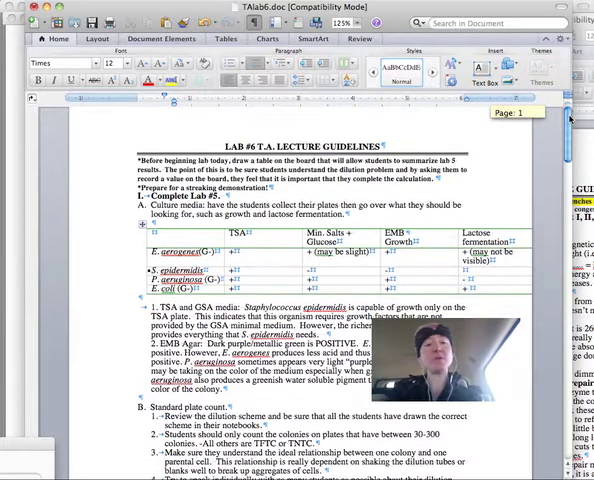
scroll(down, 3)
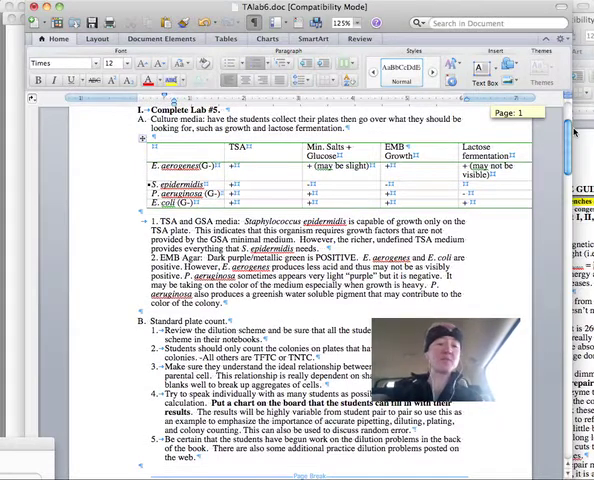
scroll(down, 3)
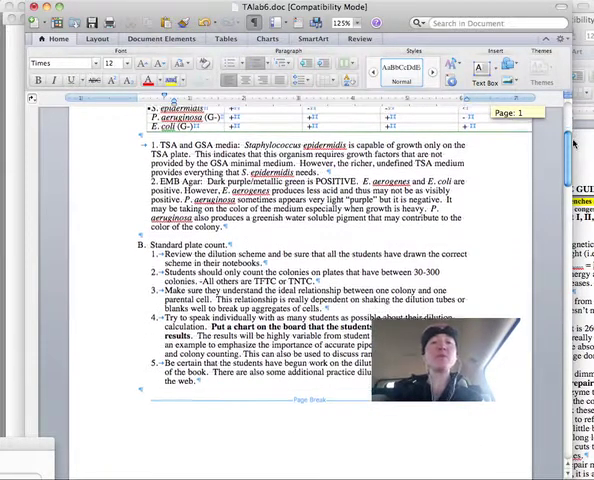
scroll(down, 3)
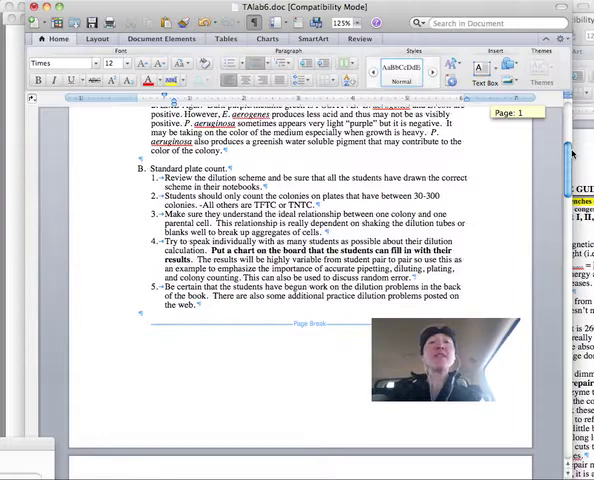
scroll(down, 3)
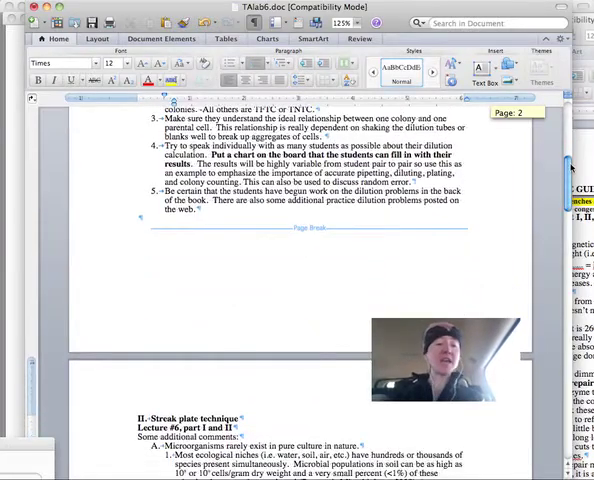
scroll(down, 3)
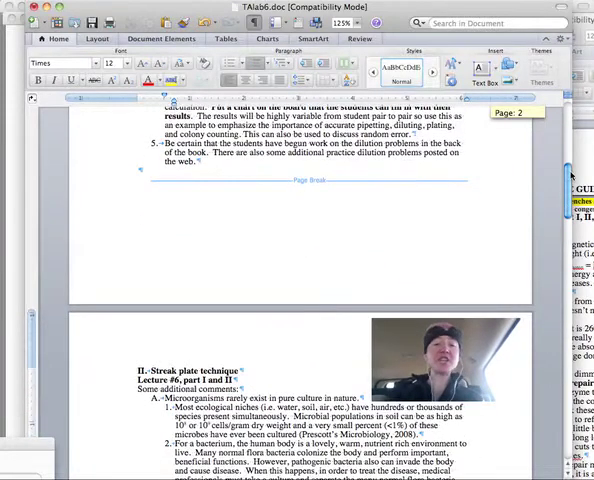
scroll(down, 3)
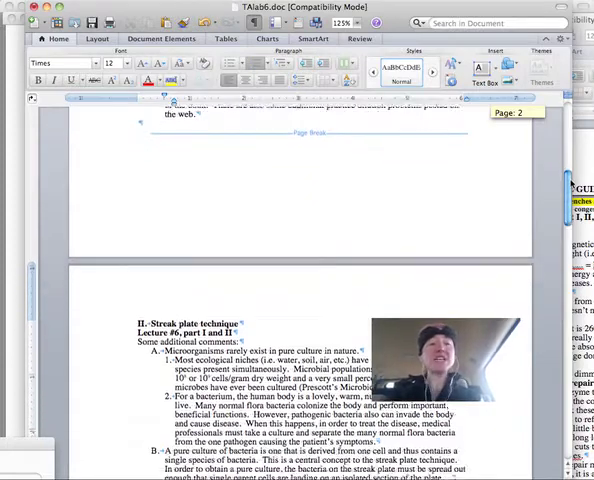
scroll(down, 3)
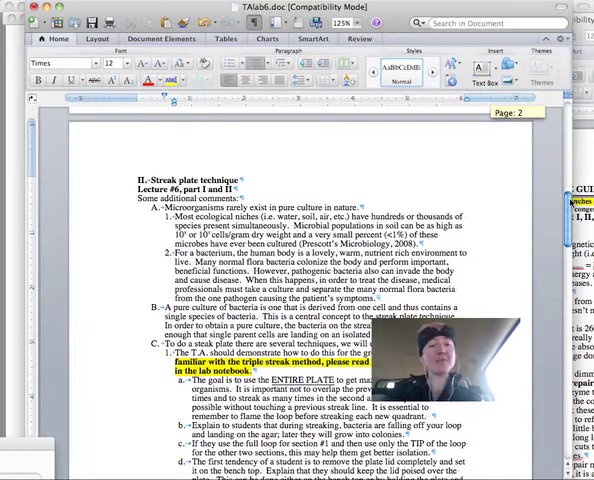
scroll(down, 3)
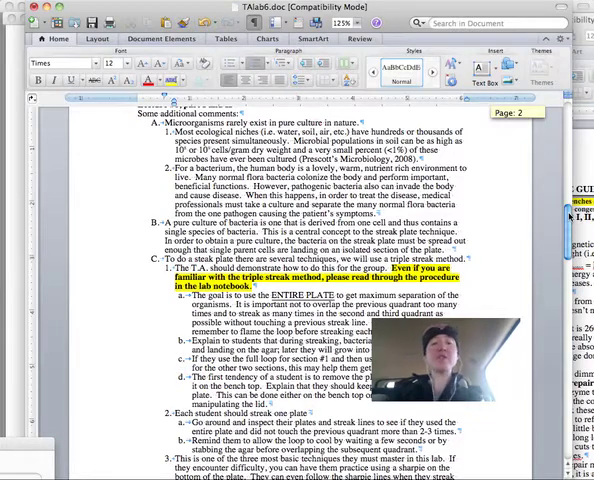
scroll(down, 3)
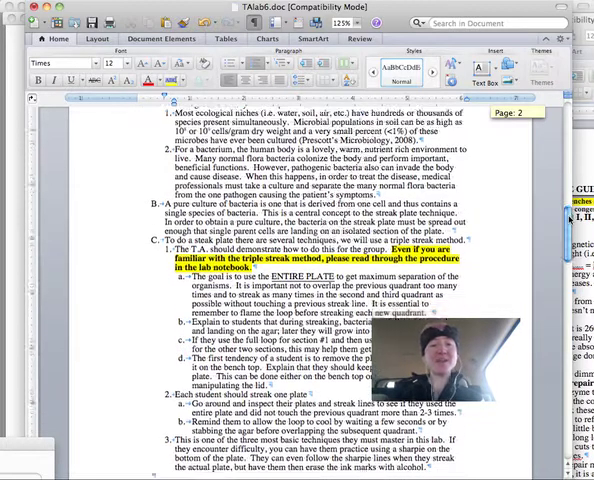
scroll(down, 3)
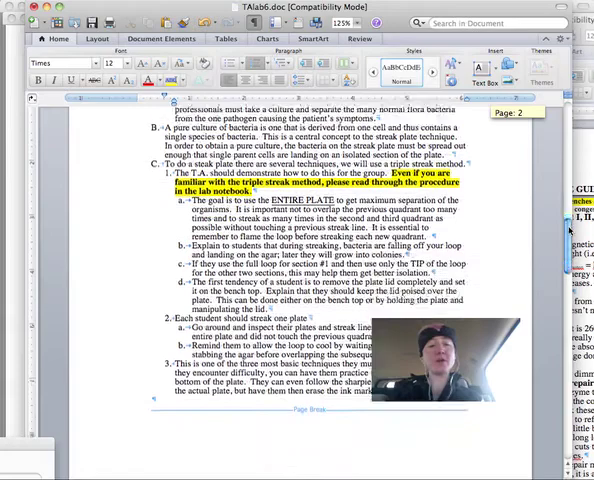
scroll(down, 3)
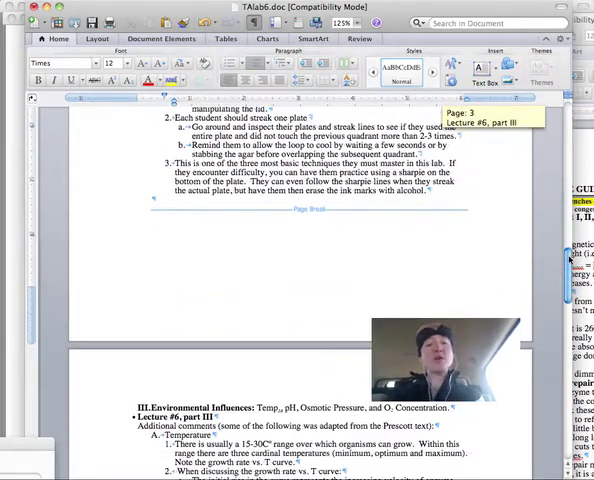
scroll(down, 3)
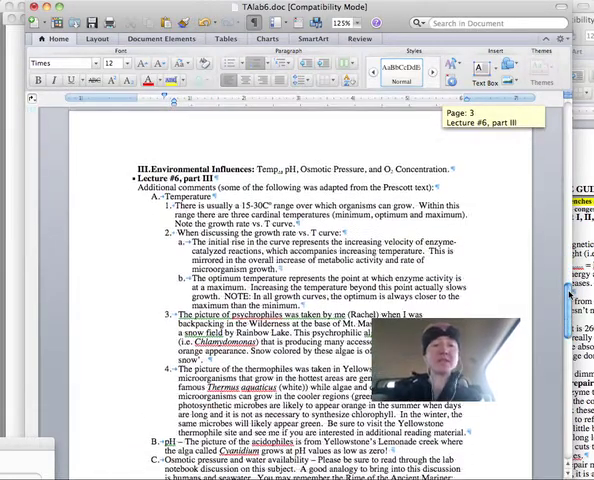
scroll(down, 3)
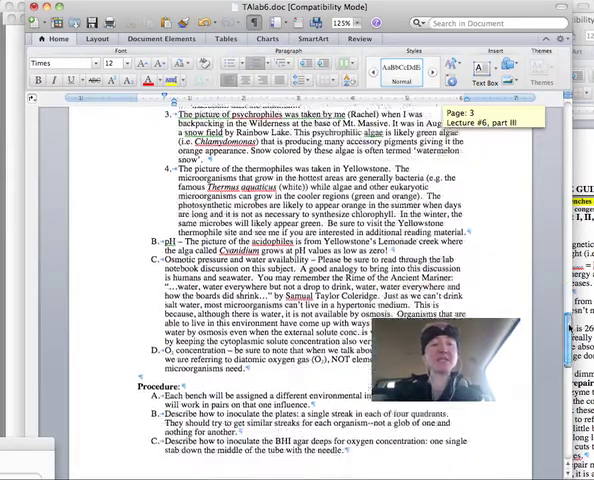
scroll(down, 3)
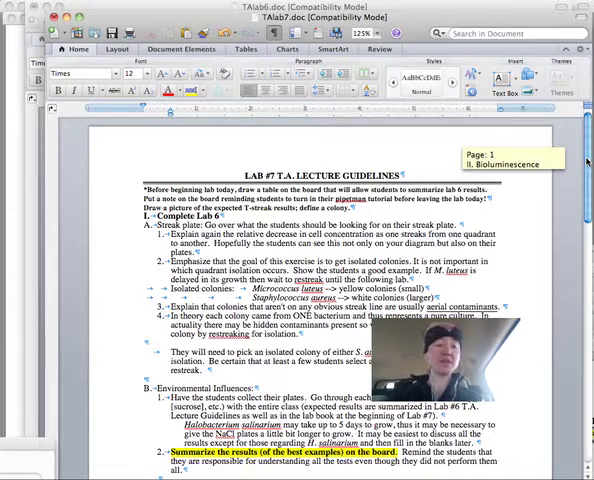
scroll(down, 3)
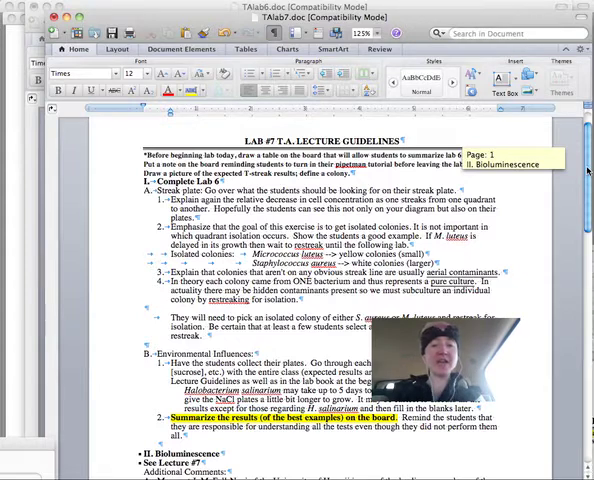
scroll(down, 3)
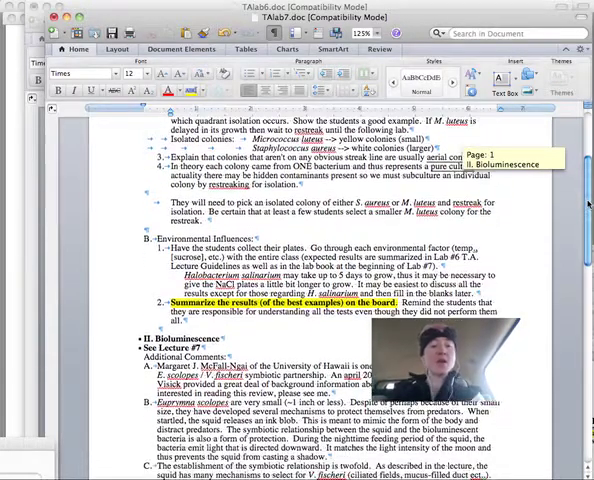
scroll(down, 3)
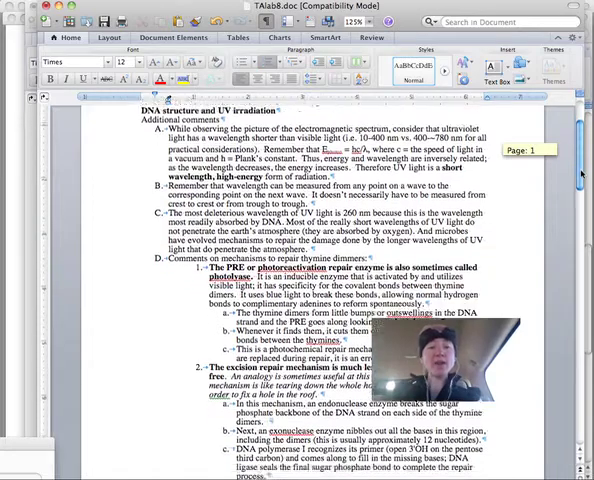
scroll(down, 3)
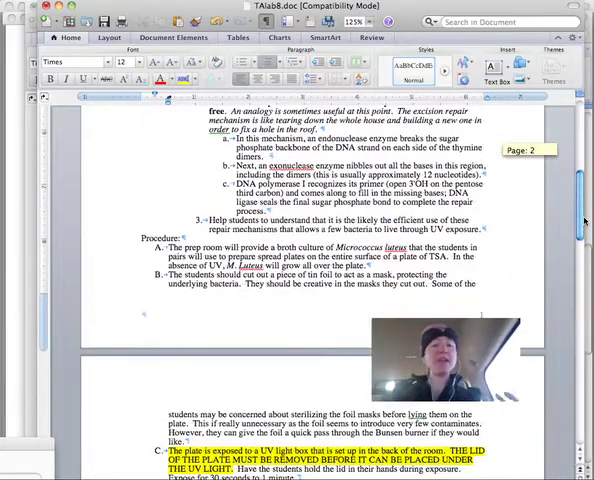
scroll(down, 3)
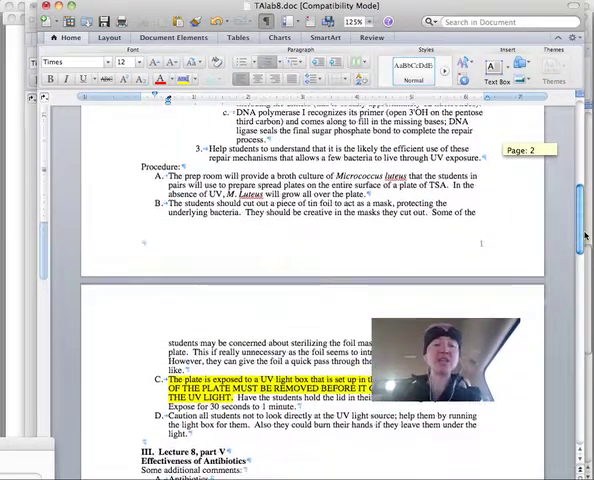
scroll(down, 3)
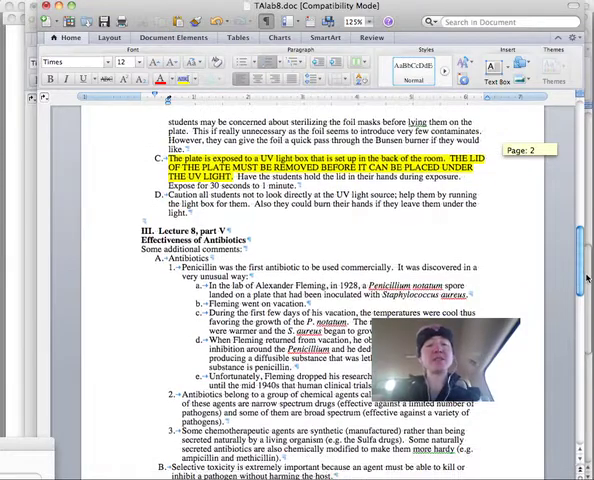
scroll(down, 3)
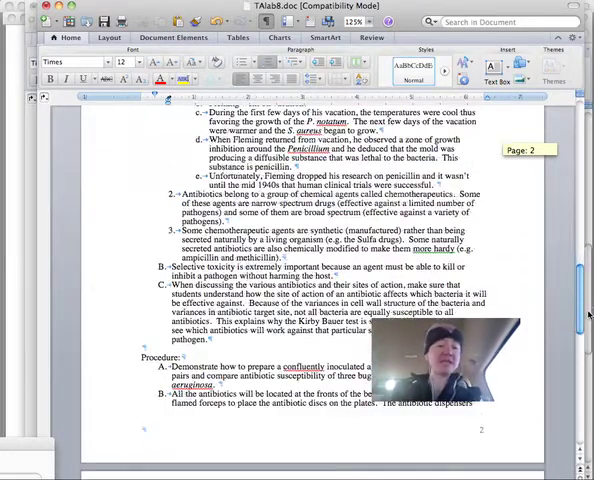
scroll(down, 3)
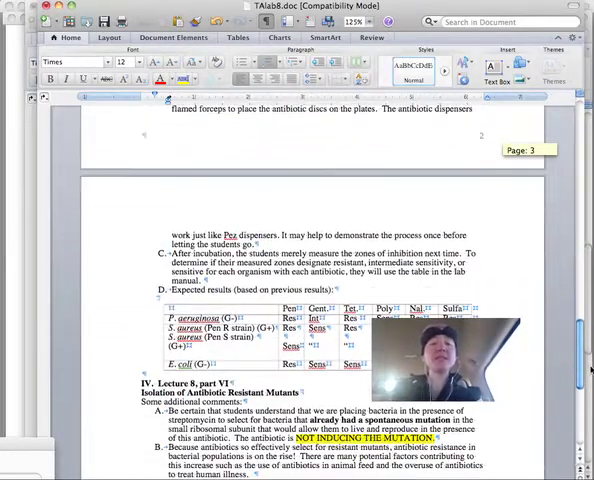
scroll(down, 3)
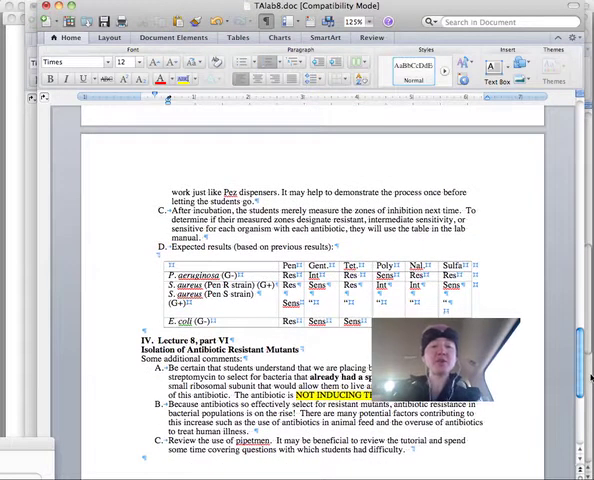